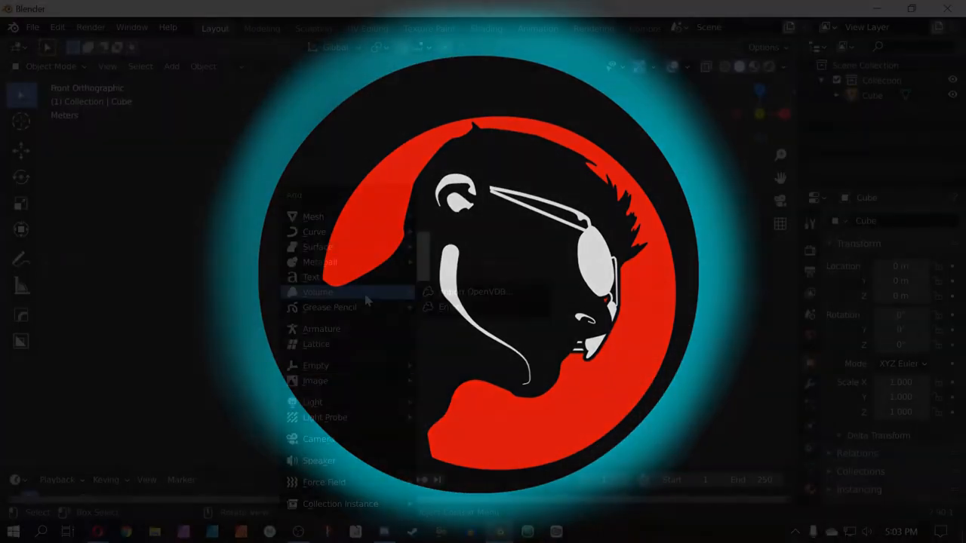
# Bring up the reference-image file browser to find the Pilot hoist drawing
pyautogui.click(315, 380)
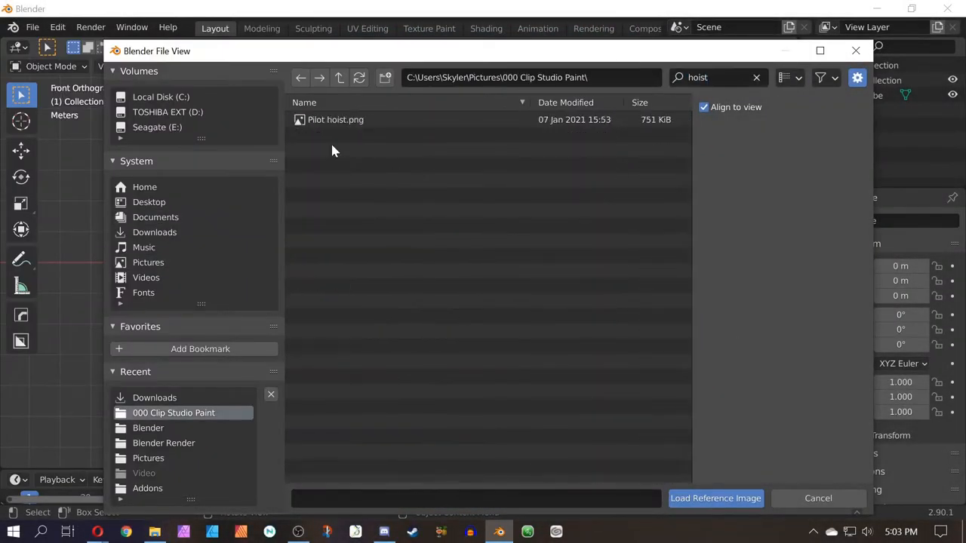
# Load Pilot hoist.png into the scene as the reference image
pyautogui.click(715, 498)
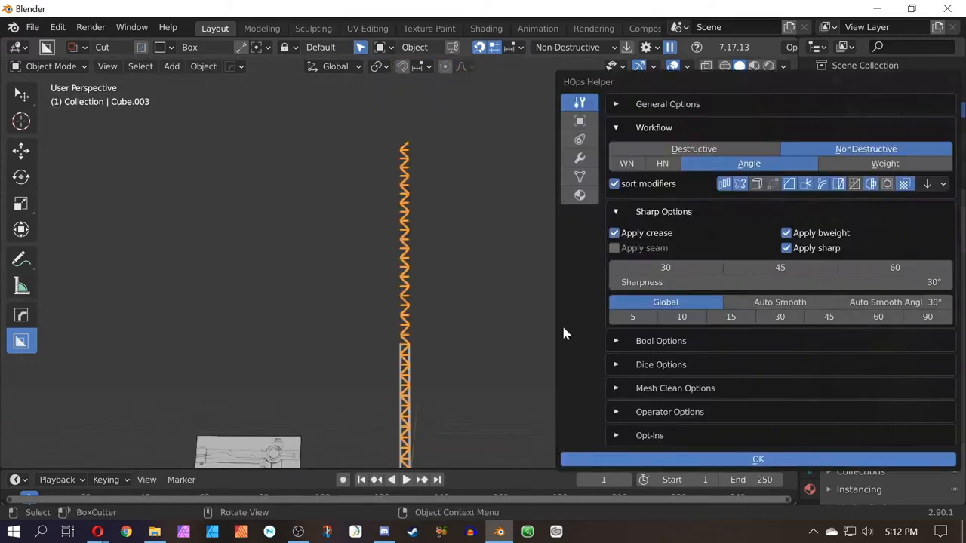
# Close the Hard Ops sharpness and workflow settings before tapering the lattice
pyautogui.click(757, 458)
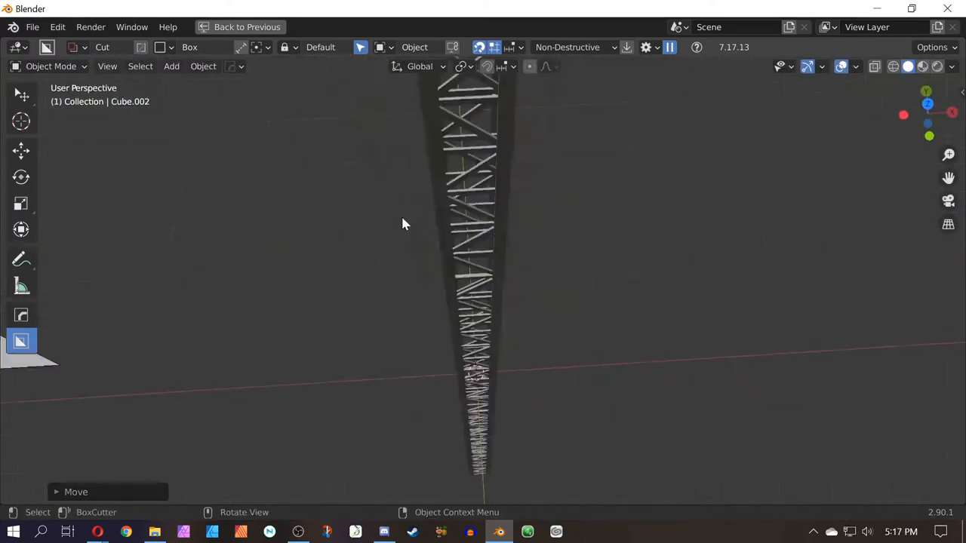
# View the tower from the front and switch the head block into Edit Mode
pyautogui.press('KP_7')
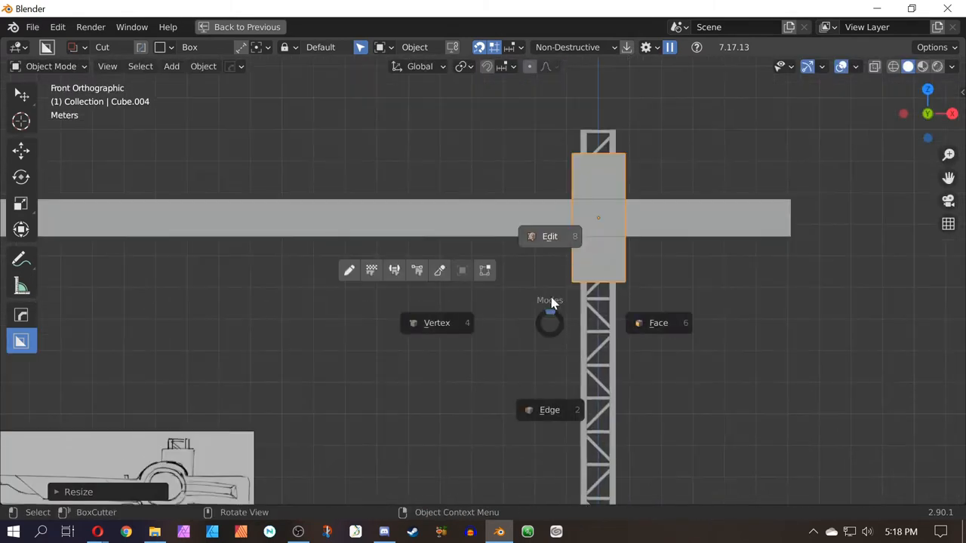
pyautogui.click(549, 236)
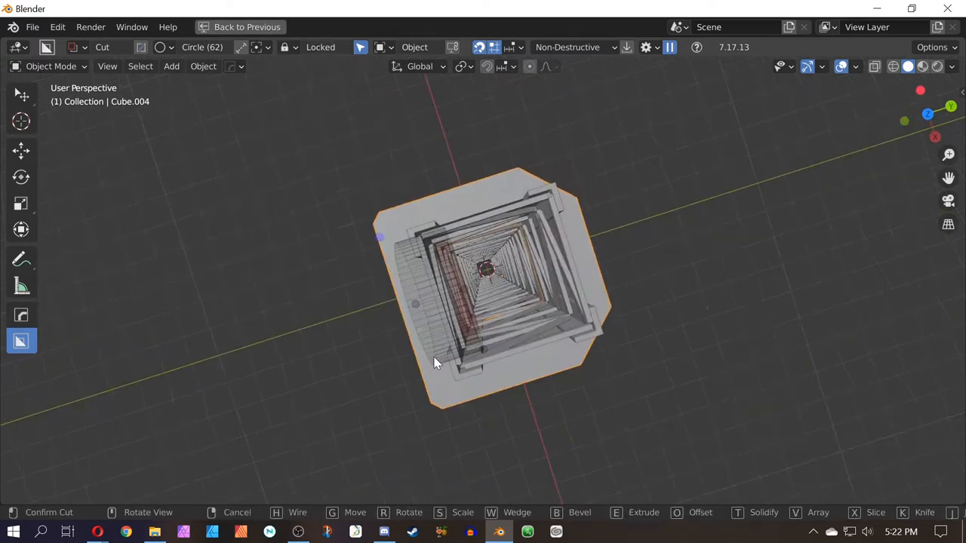
# Confirm the circular cut that forms the cylindrical hub beside the tapered plate
pyautogui.press('KP_1')
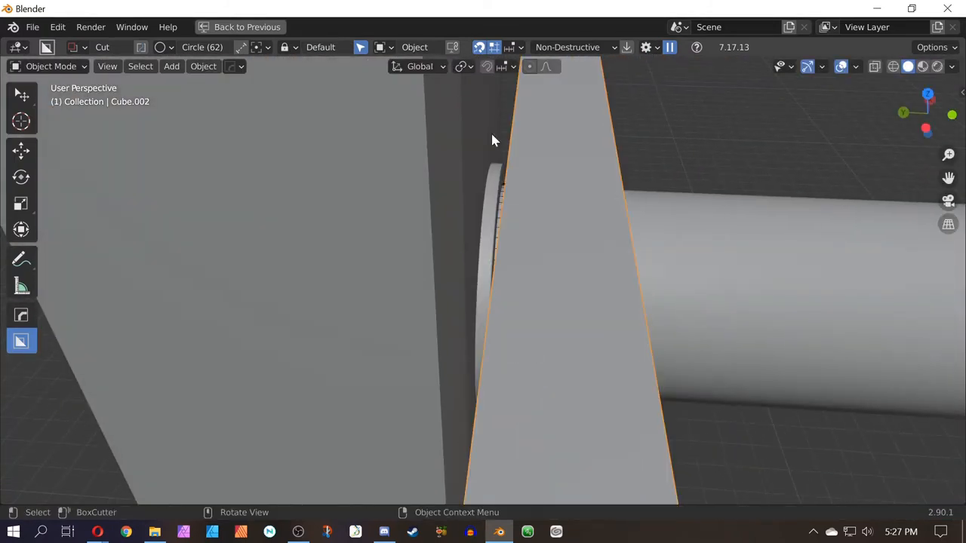
# Move the hub into place and face it straight on in front view for the circle cut
pyautogui.press('g')
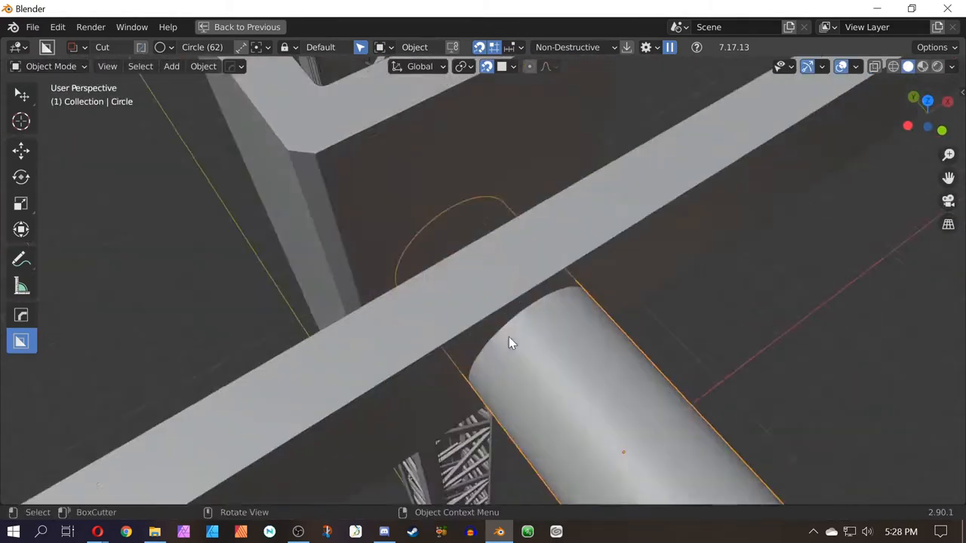
pyautogui.press('KP_1')
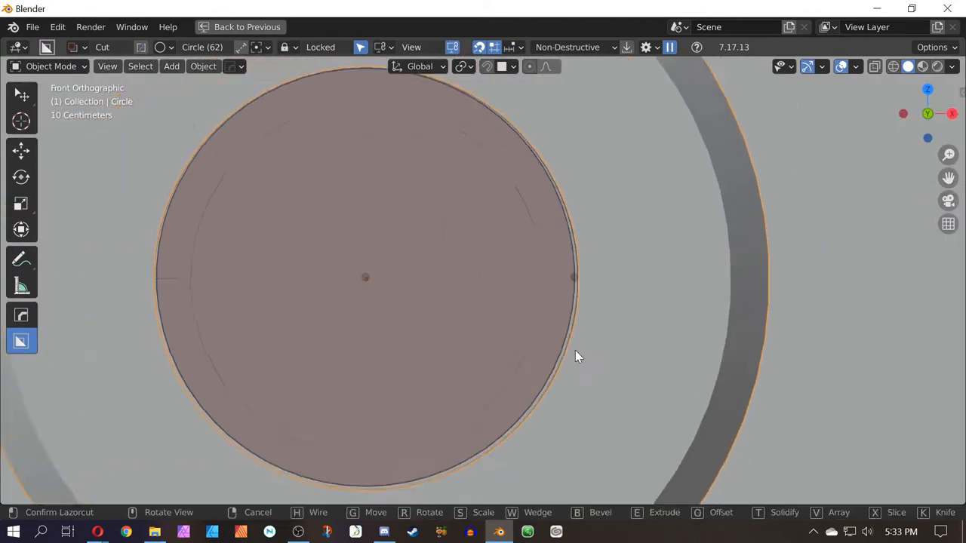
# Draw a smaller BoxCutter circle on the hub face to recess an inner ring
pyautogui.moveTo(578, 356); pyautogui.dragTo(445, 320)
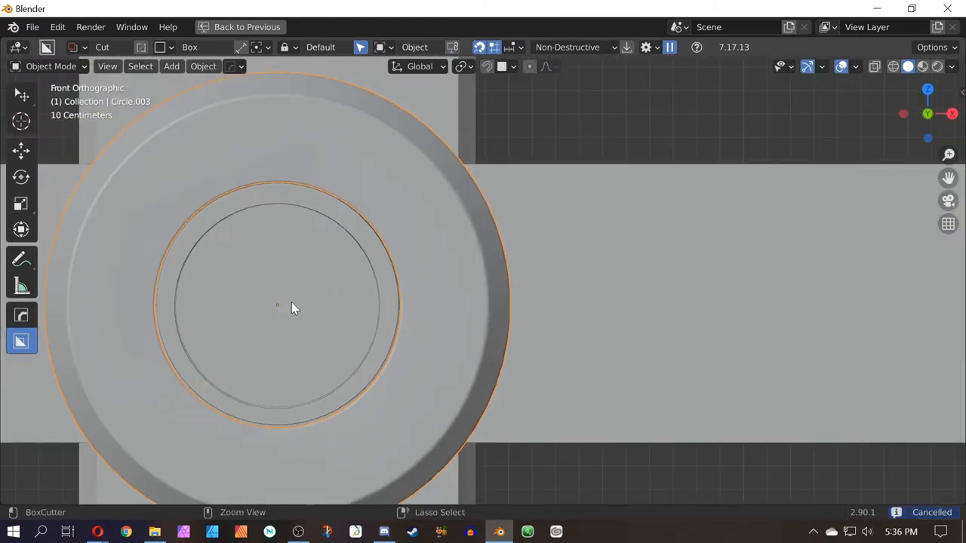
# Cut a rectangular BoxCutter slot across the hub and beam, then select part of the cutter to reshape it
pyautogui.moveTo(277, 307); pyautogui.dragTo(614, 338)
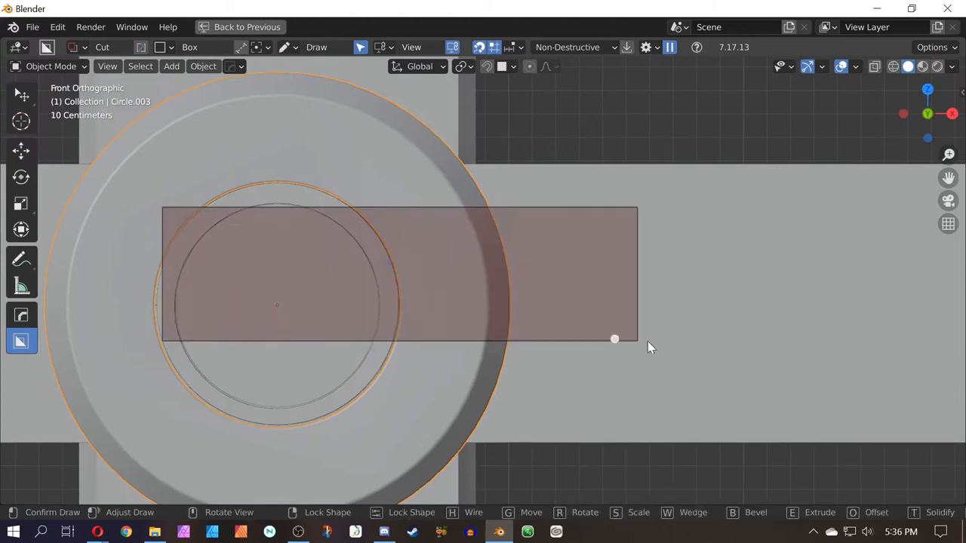
pyautogui.scroll(-3)
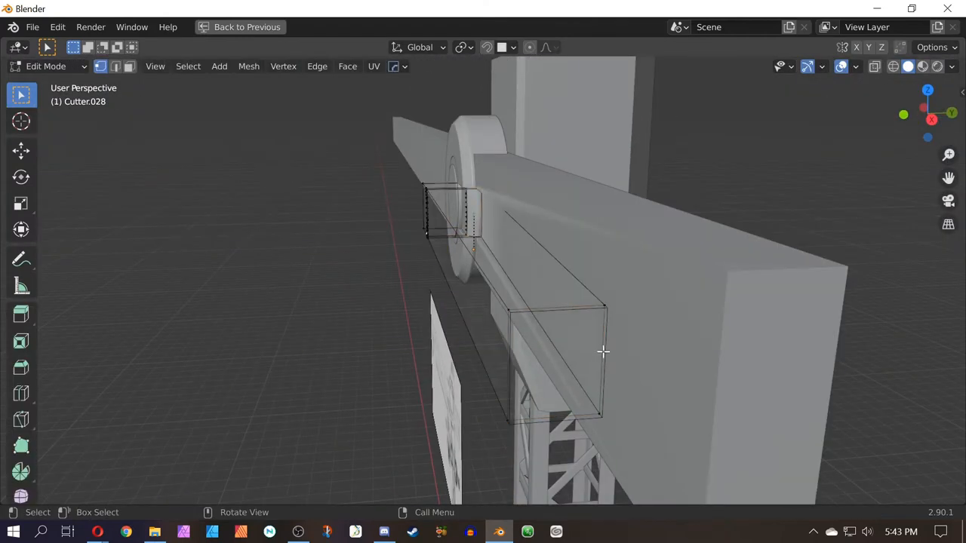
pyautogui.moveTo(603, 351); pyautogui.dragTo(872, 328)
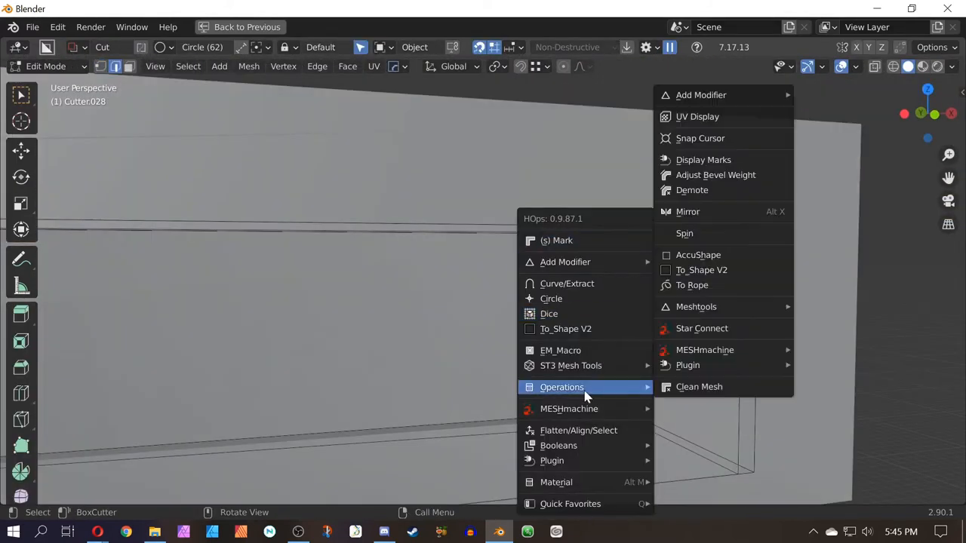
# Edit Cube.002 into the long segmented boom and leave Edit Mode
pyautogui.click(715, 174)
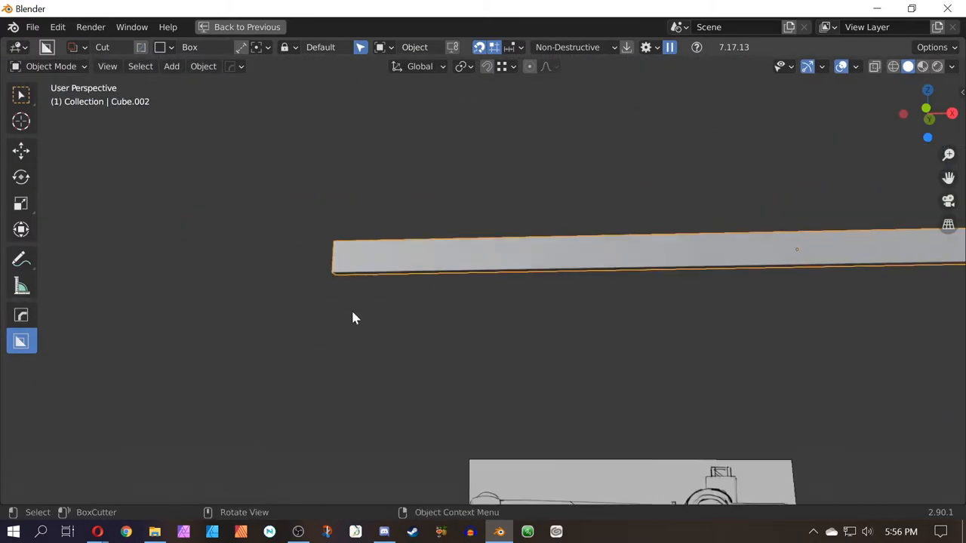
pyautogui.press('Tab')
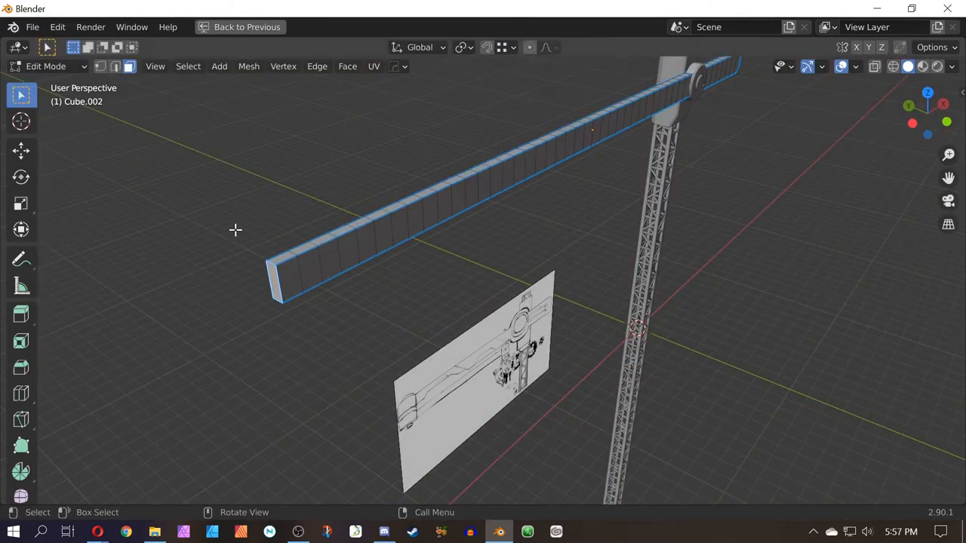
# Inspect the boom in Edit Mode, return to Object Mode and face it front-on for the box cut
pyautogui.press('Tab')
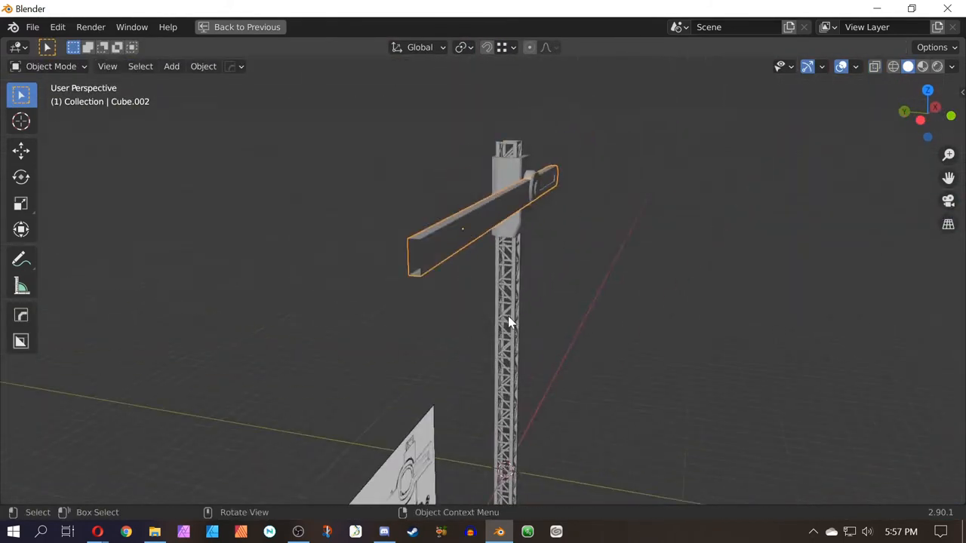
pyautogui.press('Tab')
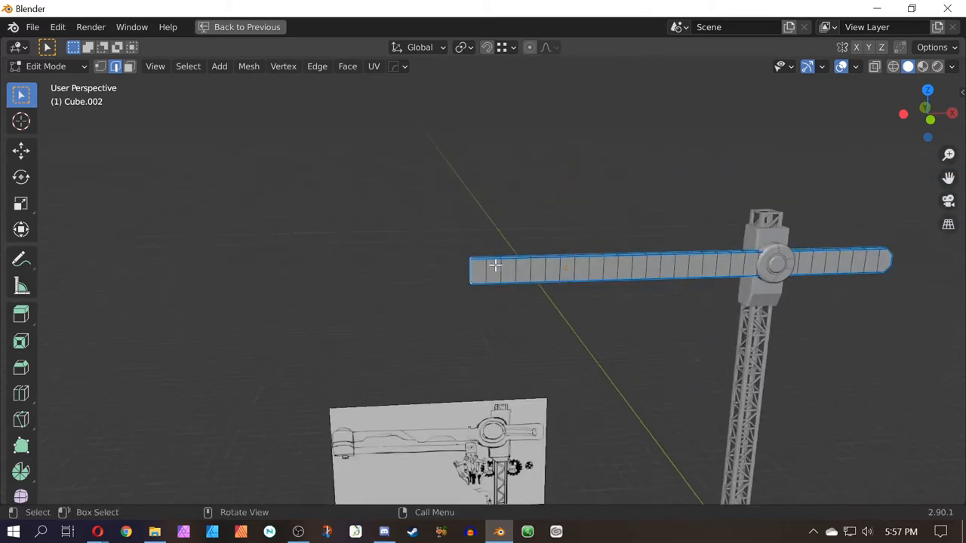
pyautogui.press('KP_1')
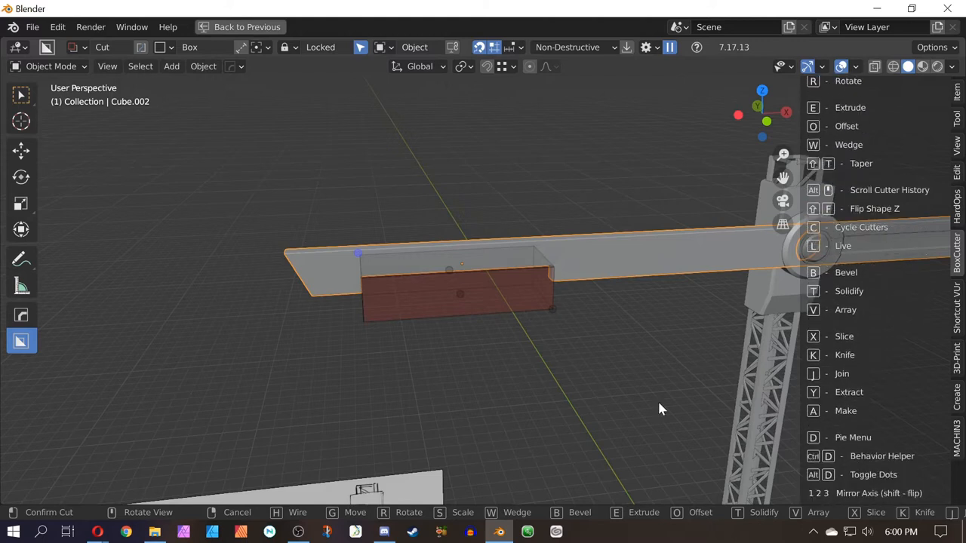
# Confirm the rectangular BoxCutter cut into the boom from front view
pyautogui.press('KP_1')
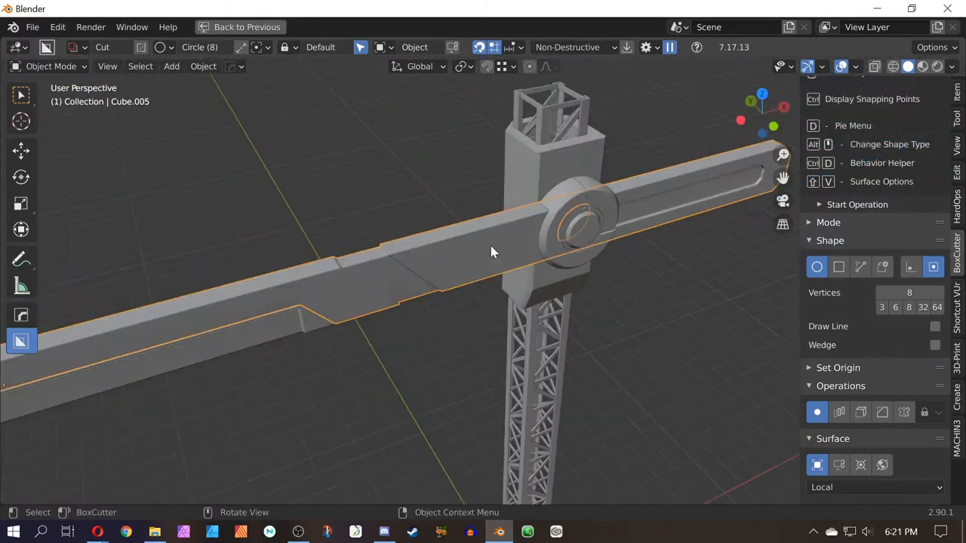
# Switch modes on the tower-top block to resize its capping housing
pyautogui.press('Tab')
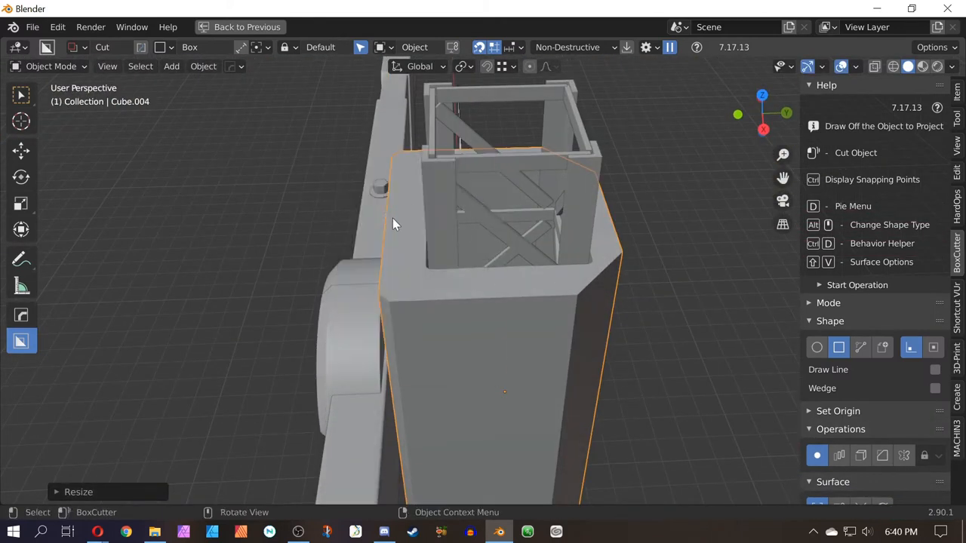
# Select the thin brace bar and isolate it for dense loop cutting
pyautogui.click(171, 66)
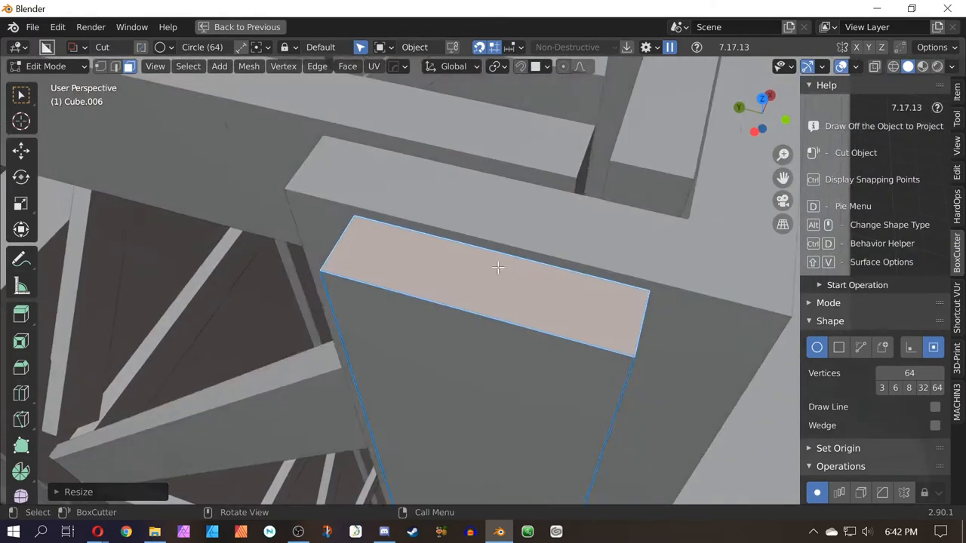
pyautogui.click(520, 67)
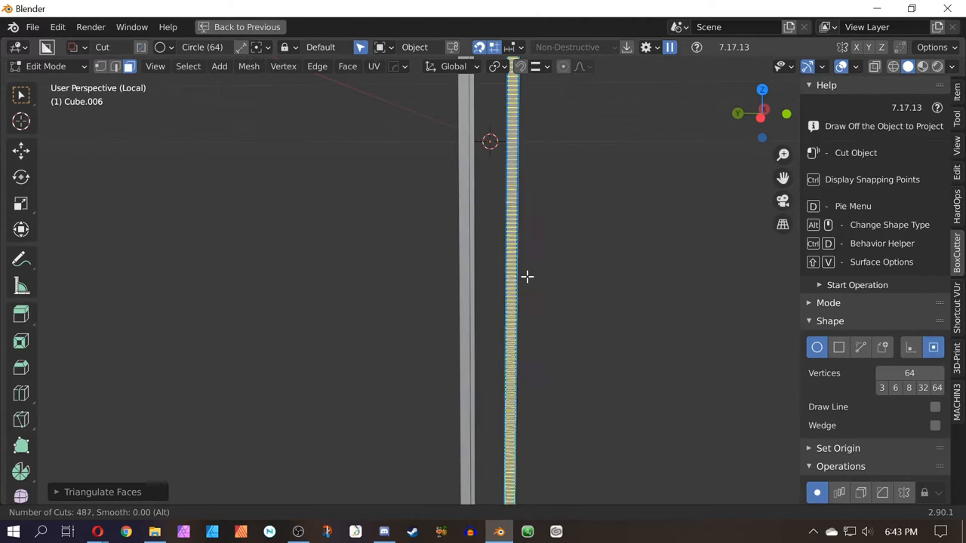
# Place the dense loop cuts along the bar and constrain the slide to X
pyautogui.moveTo(528, 277); pyautogui.dragTo(518, 315)
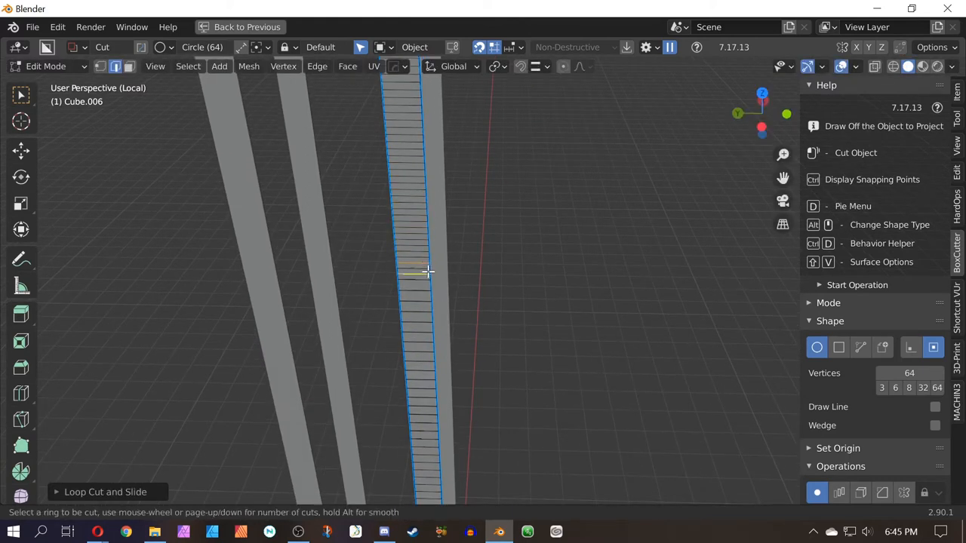
pyautogui.moveTo(436, 338)
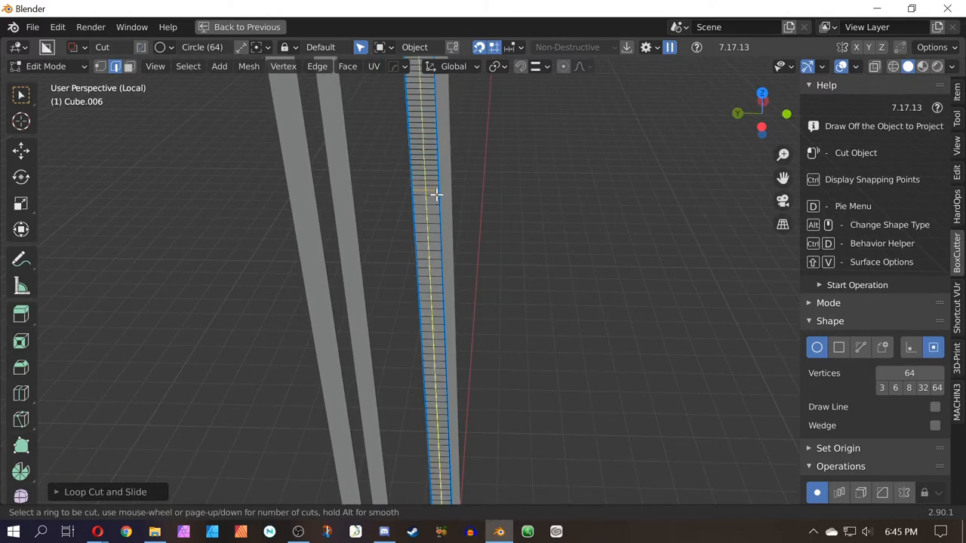
pyautogui.click(436, 194)
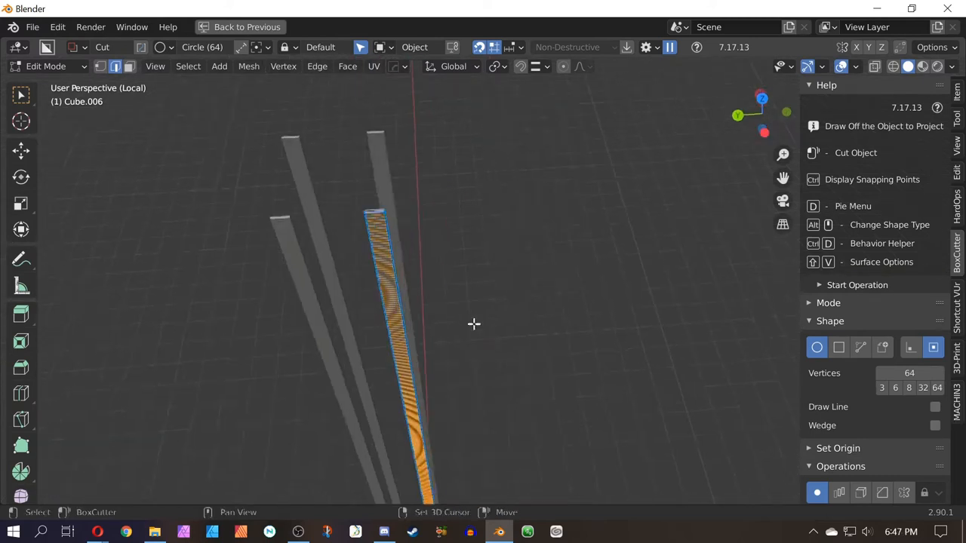
pyautogui.press('x')
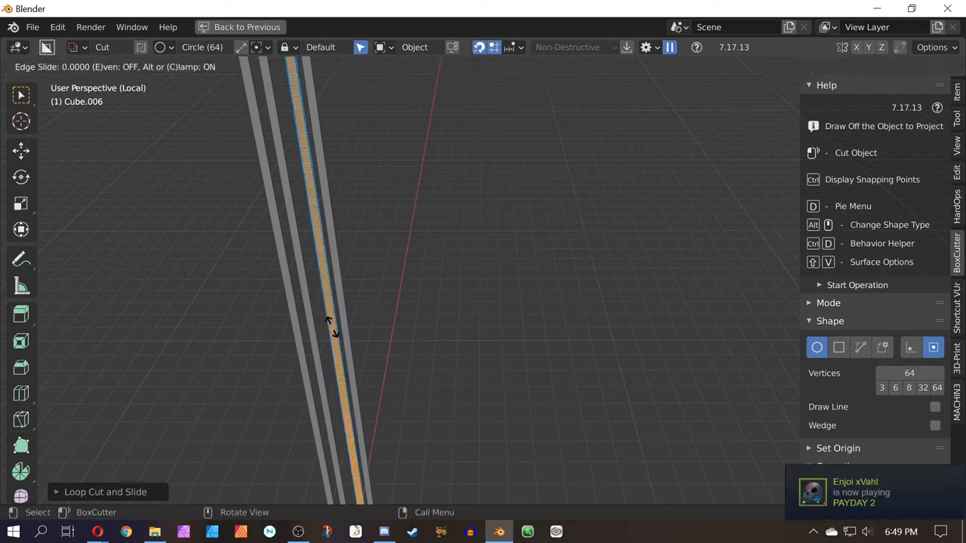
# Confirm the slid loop cuts and set up the small cutter beside the bar in front view
pyautogui.click(187, 67)
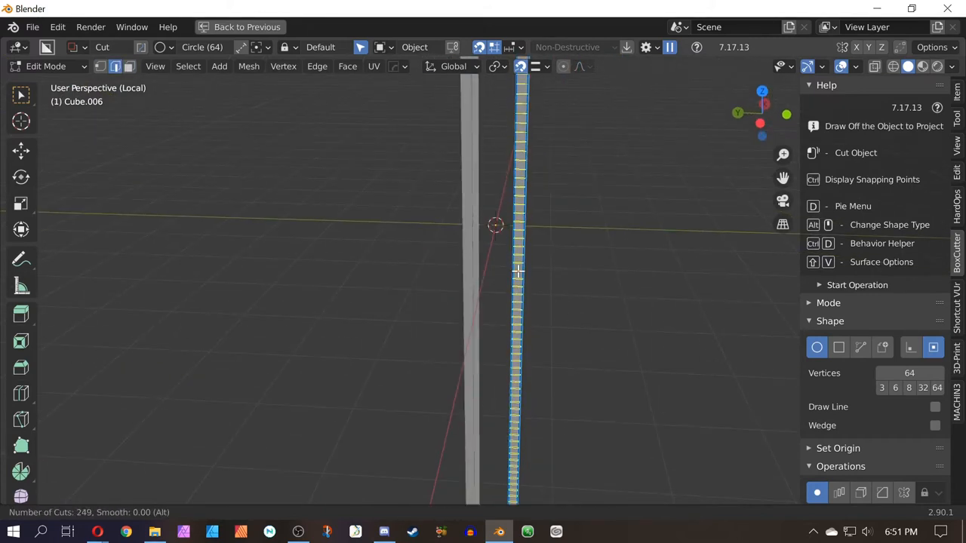
pyautogui.press('KP_1')
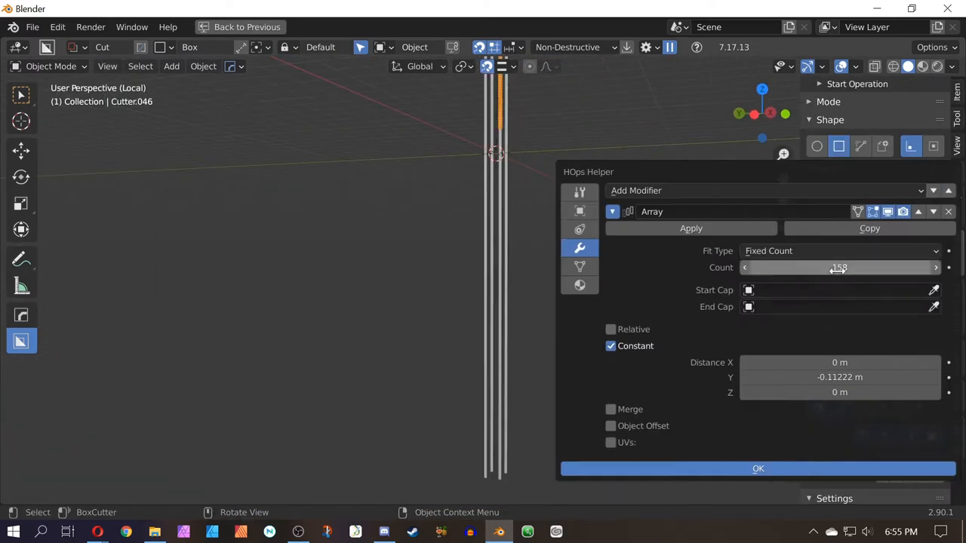
# Confirm the 158-count cutter array, then move the gear Cylinder's origin to its volume centre
pyautogui.click(757, 468)
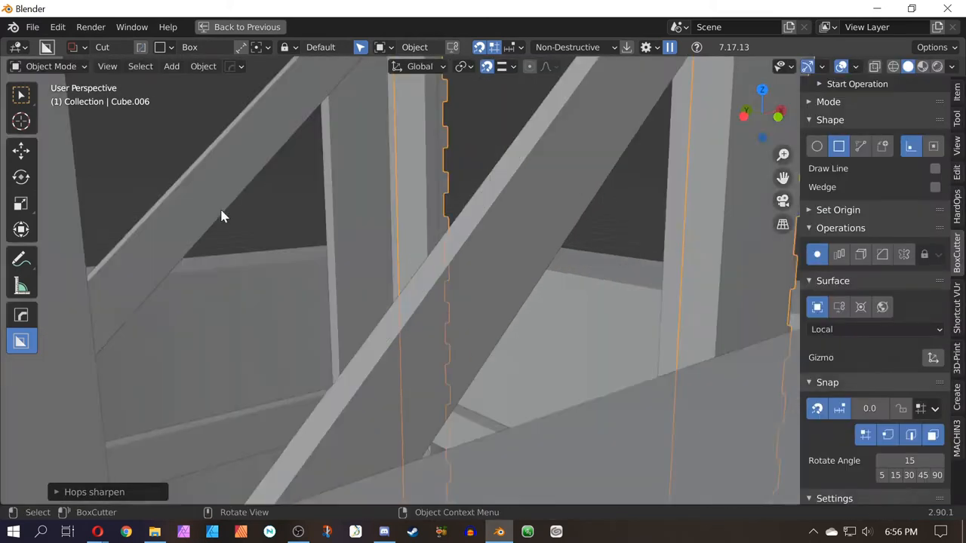
pyautogui.press('7')
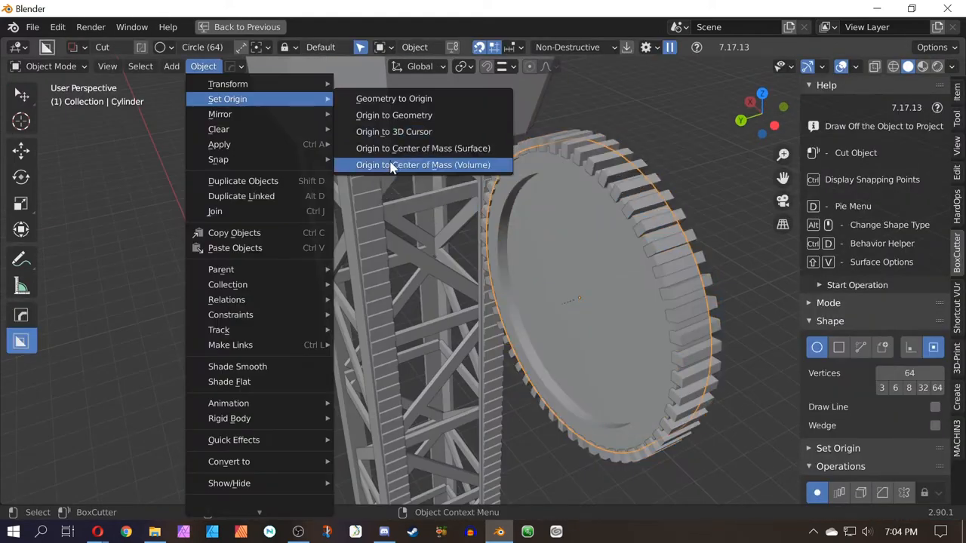
pyautogui.click(422, 164)
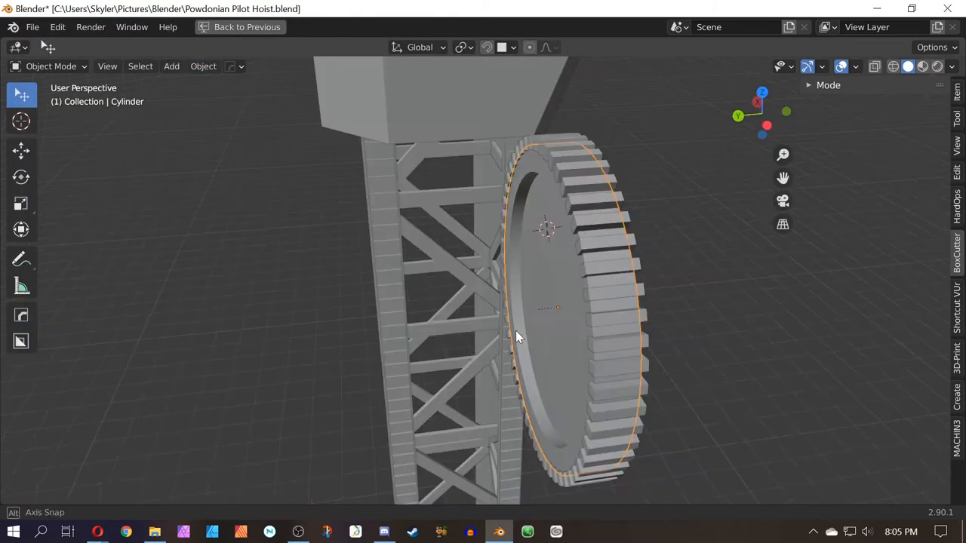
# Edit the round cutter on the gear face and extract a curve from its selected edges
pyautogui.press('shift+s')
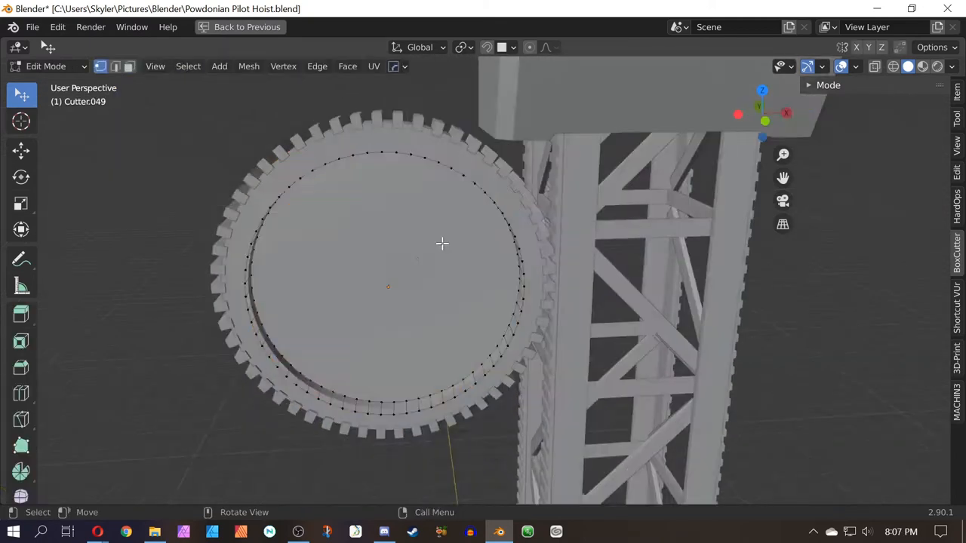
pyautogui.press('Tab')
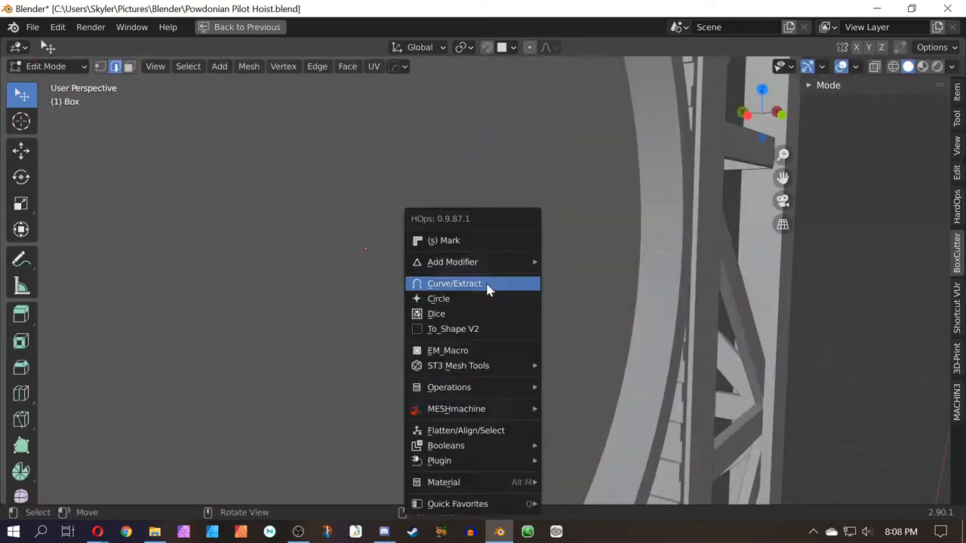
pyautogui.click(454, 283)
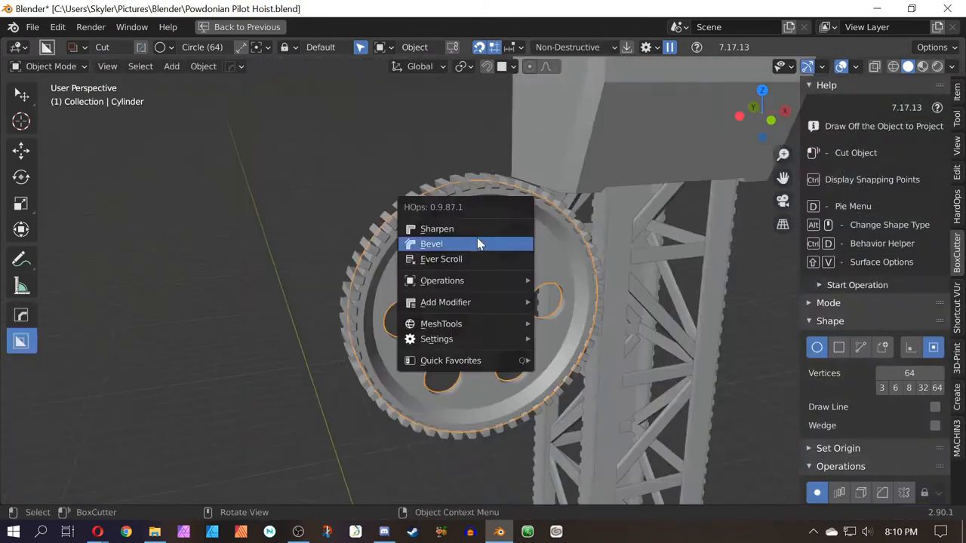
# Bevel the edges of the holed gear via HOps
pyautogui.click(431, 243)
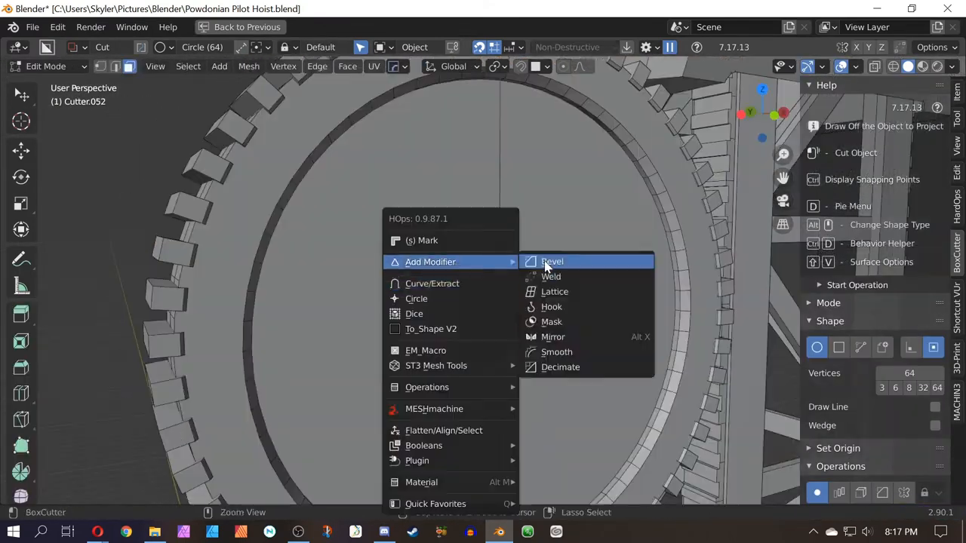
# Add a Bevel modifier to the cutter from the HOps Add Modifier submenu
pyautogui.click(553, 262)
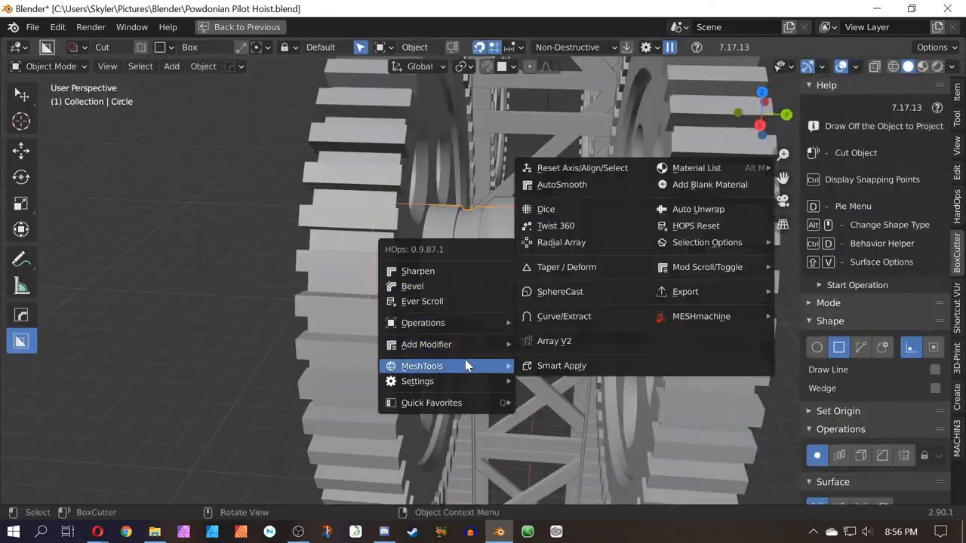
# Browse the circle's MeshTools operations and cut the round cutter into the hub face
pyautogui.click(561, 365)
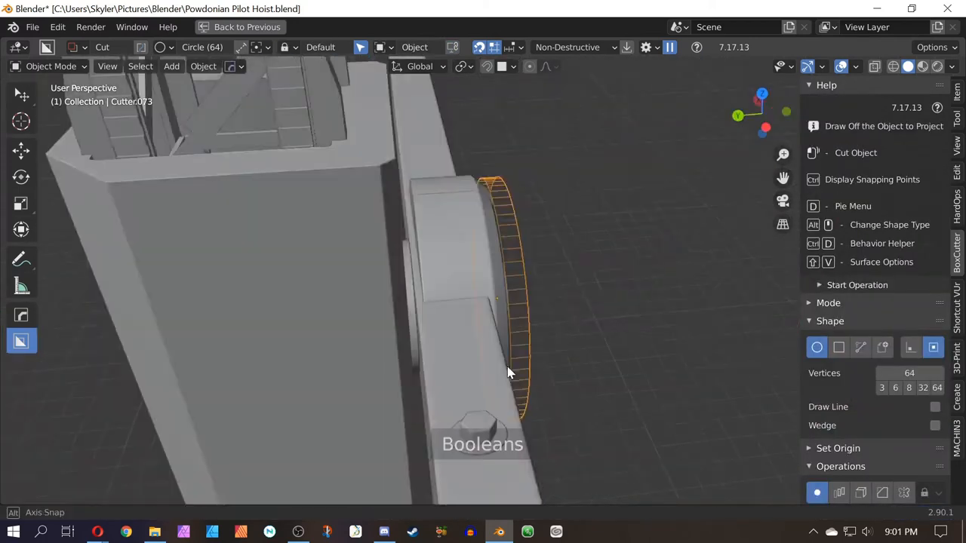
pyautogui.press('Tab')
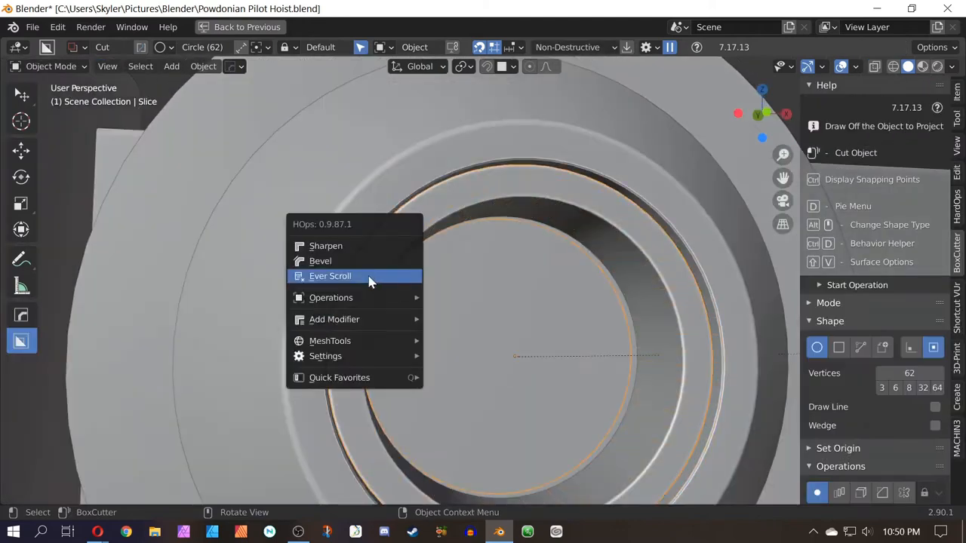
# Step through the slice's boolean cutters for the bar under the boom
pyautogui.click(330, 276)
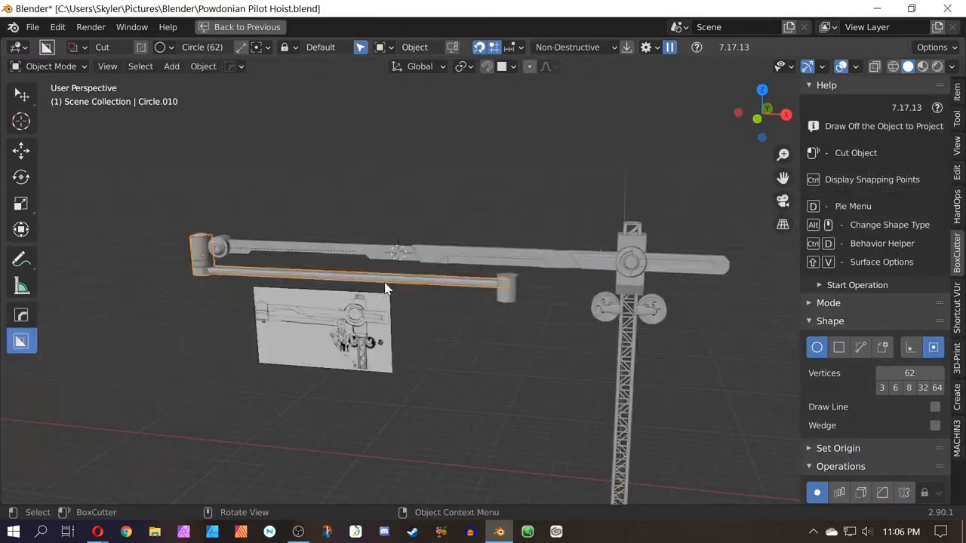
pyautogui.press('Tab')
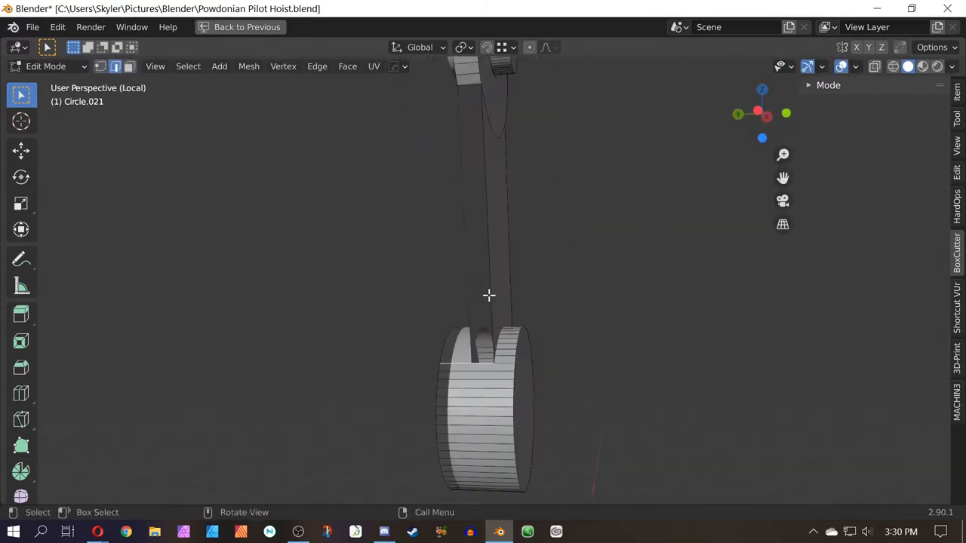
# Move the finger link geometry into place while shaping the round-ended links
pyautogui.press('g')
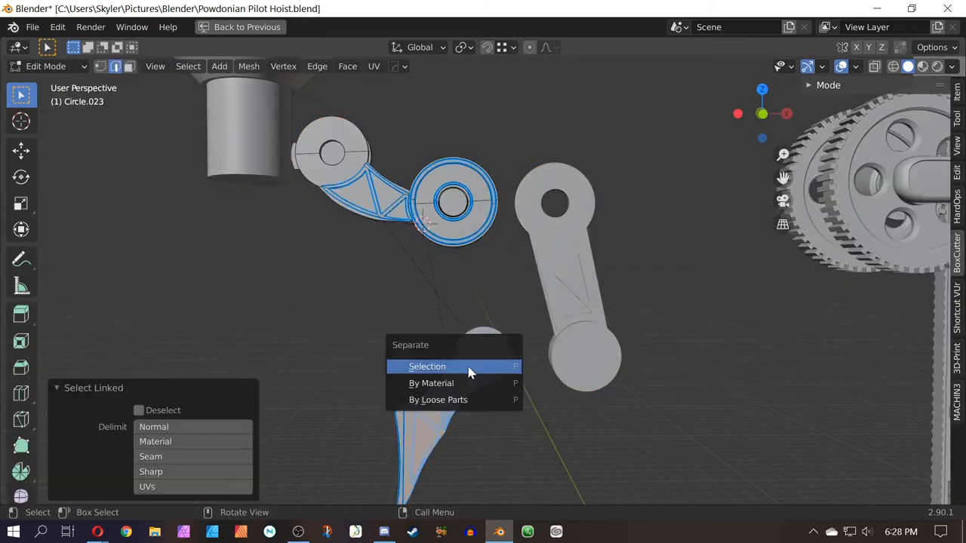
# Separate the selected braced link geometry into its own object
pyautogui.click(427, 365)
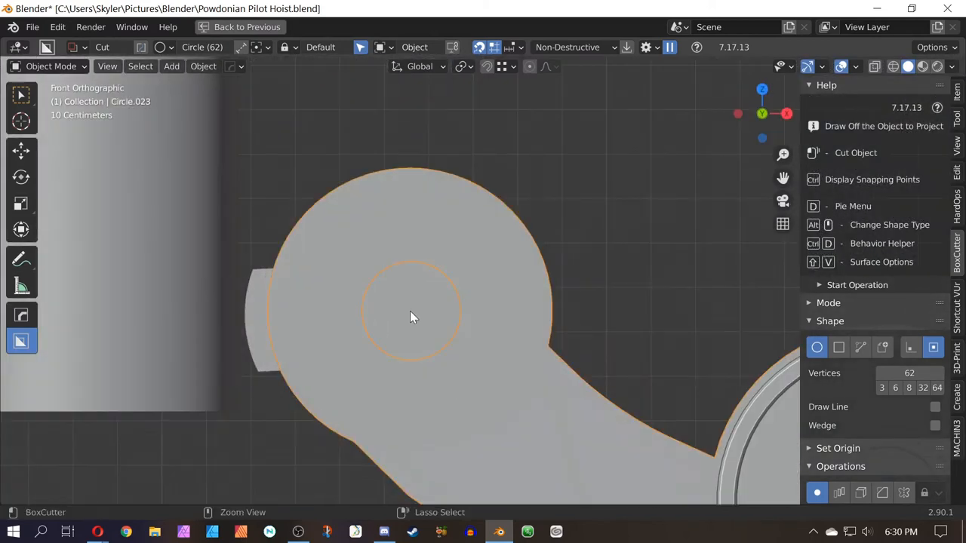
# Draw a BoxCutter circle pocket on the link's round end and enter Edit Mode to adjust it
pyautogui.moveTo(412, 317); pyautogui.dragTo(407, 166)
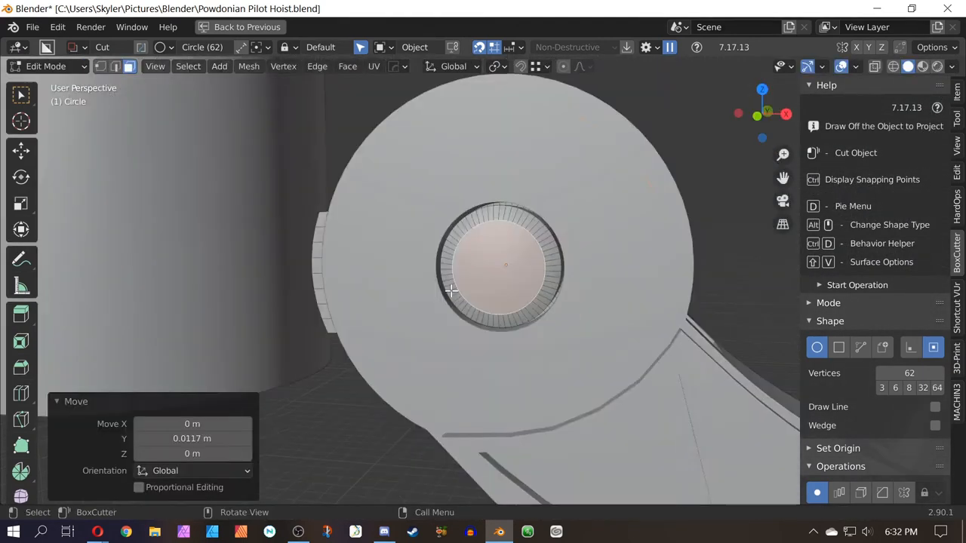
pyautogui.press('tab')
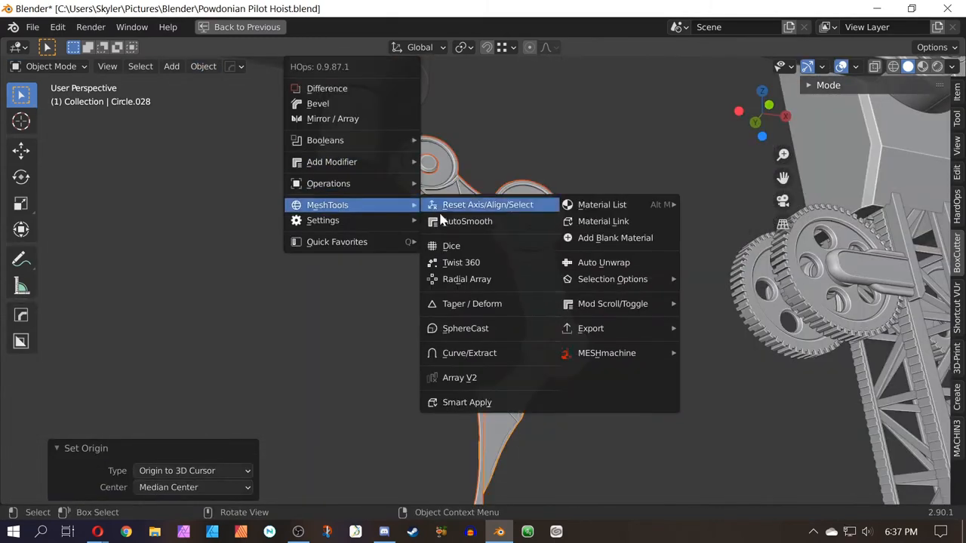
# Centre the links' origin, start a 3-segment HOps Radial Array around the hub, and make the data local
pyautogui.click(488, 205)
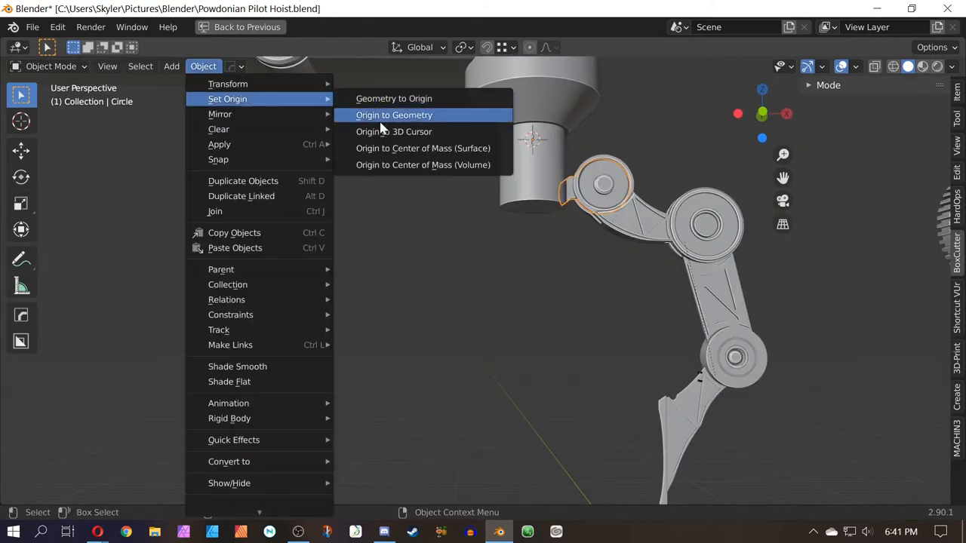
pyautogui.click(394, 115)
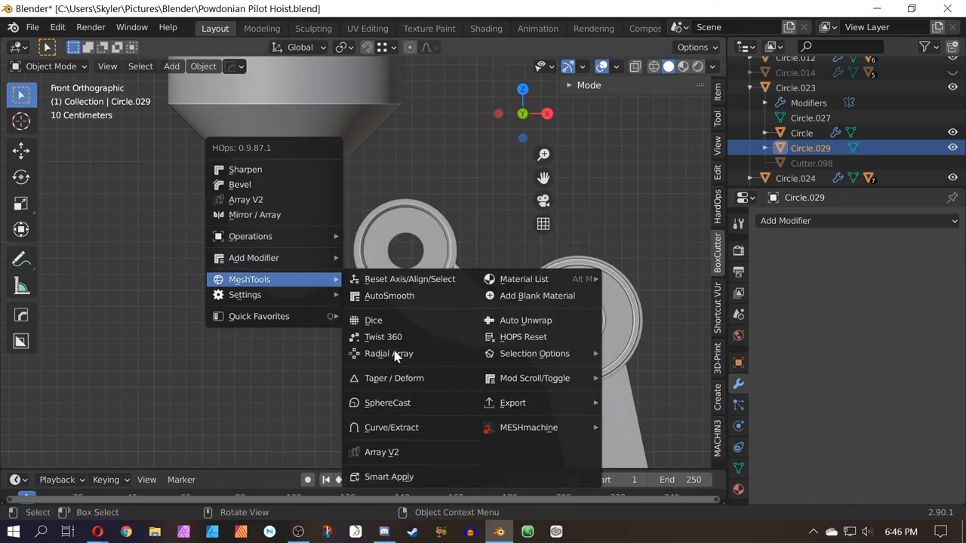
pyautogui.click(388, 353)
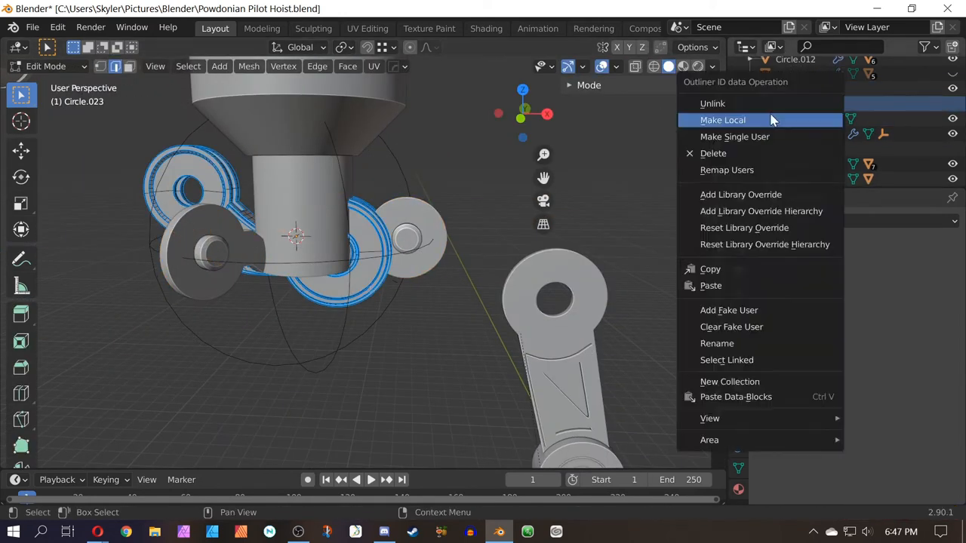
pyautogui.click(722, 120)
pyautogui.write('.033')
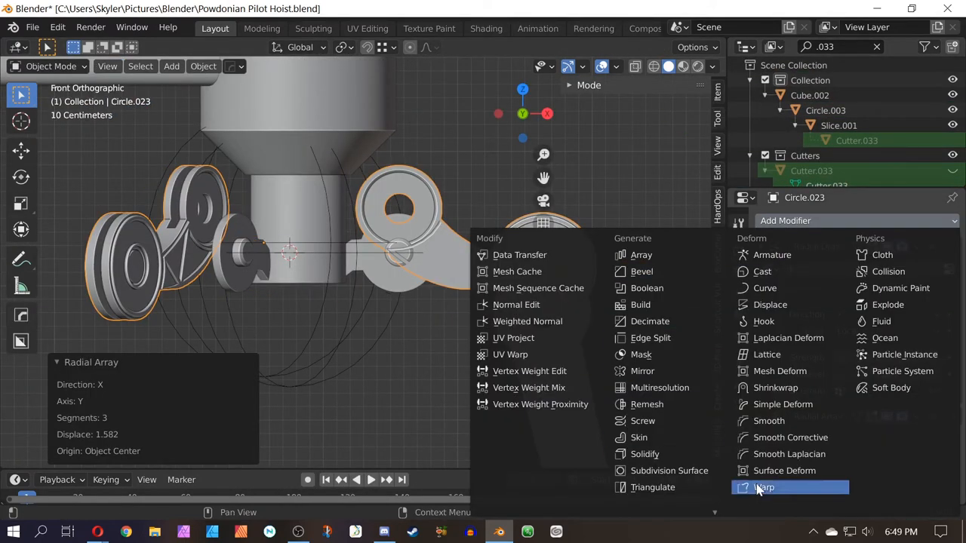
# Remove the radial array so only the original finger link remains beside the hub
pyautogui.click(764, 487)
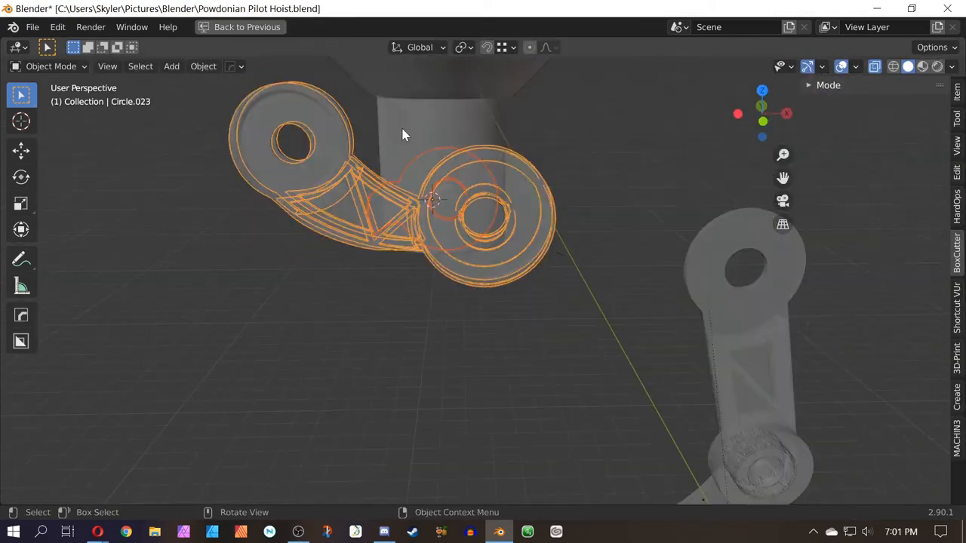
# Delete the stray object, set the finger parts' origin to the 3D cursor at the hub, and save
pyautogui.moveTo(400, 204); pyautogui.dragTo(663, 242)
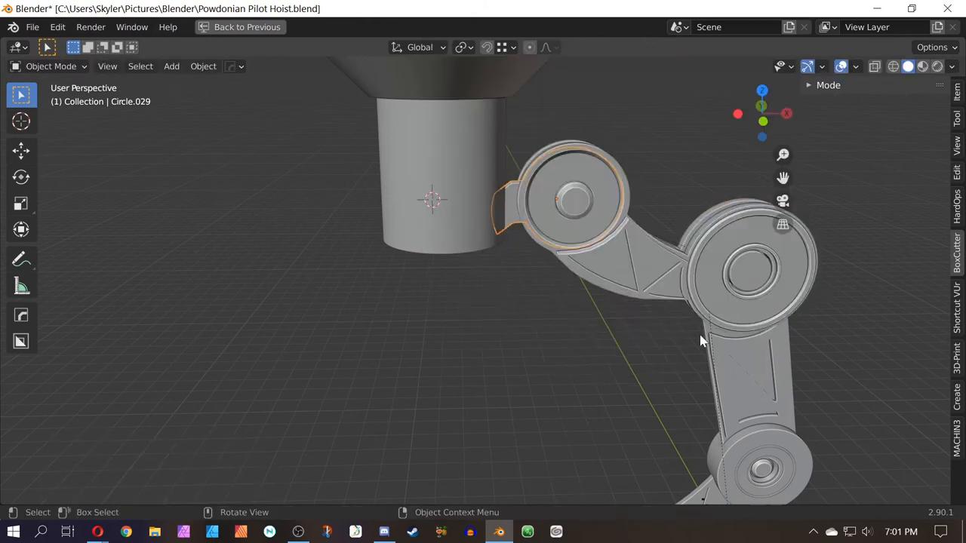
pyautogui.press('g')
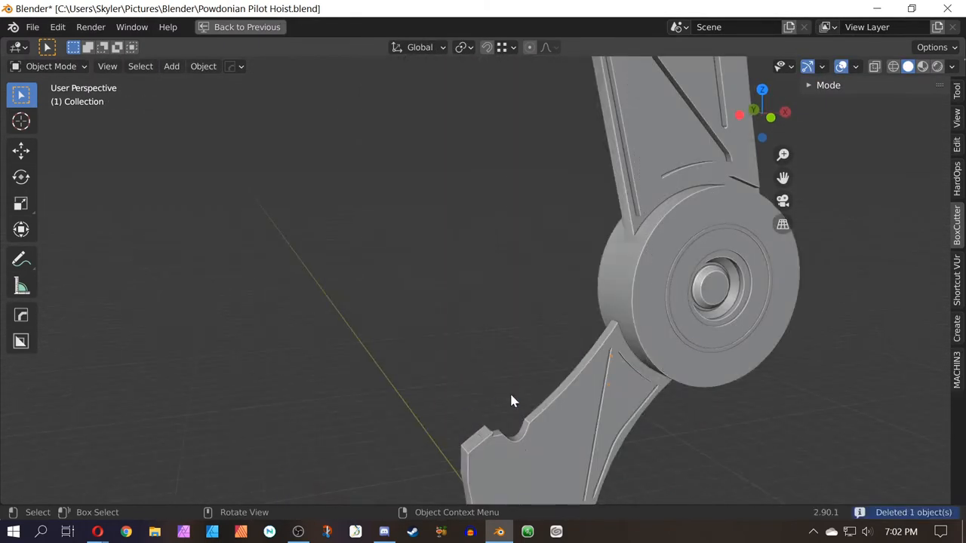
pyautogui.click(203, 66)
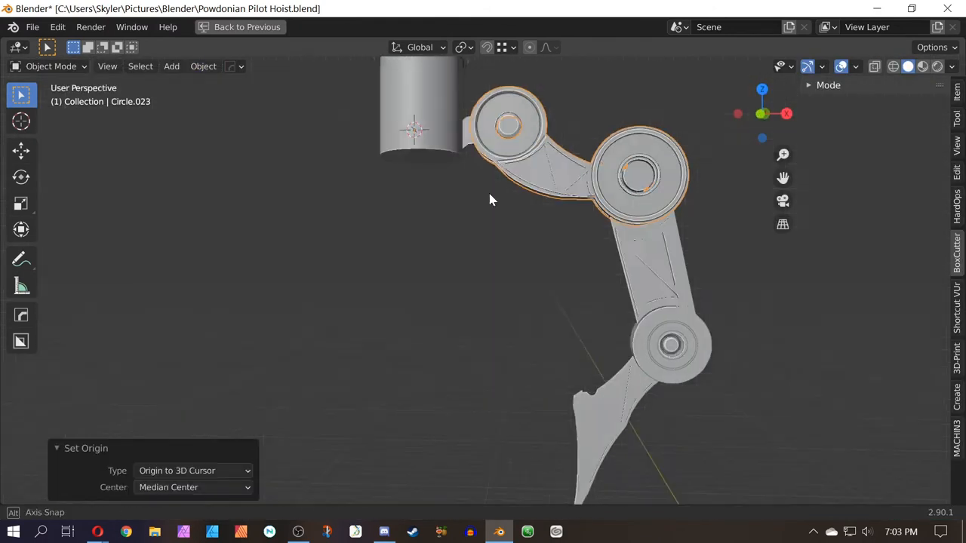
pyautogui.click(203, 65)
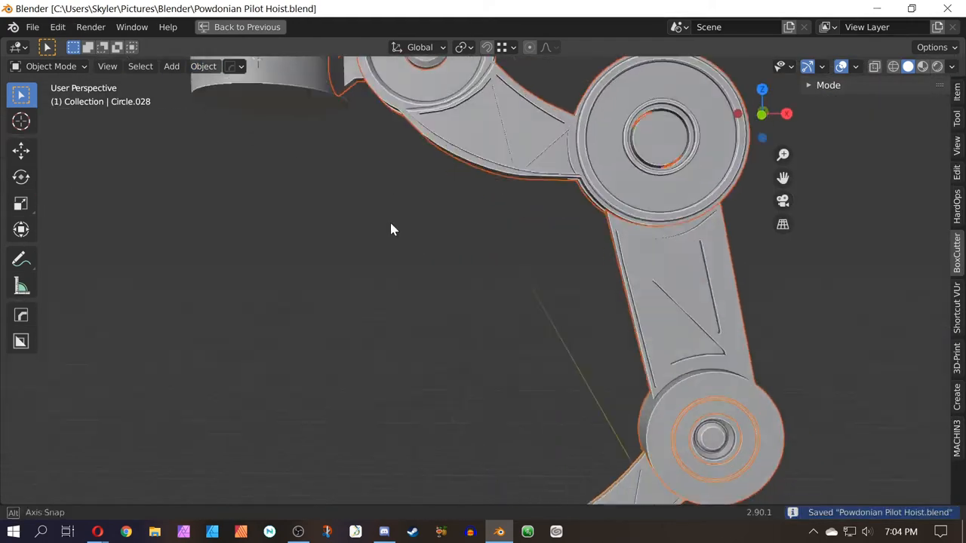
pyautogui.click(513, 47)
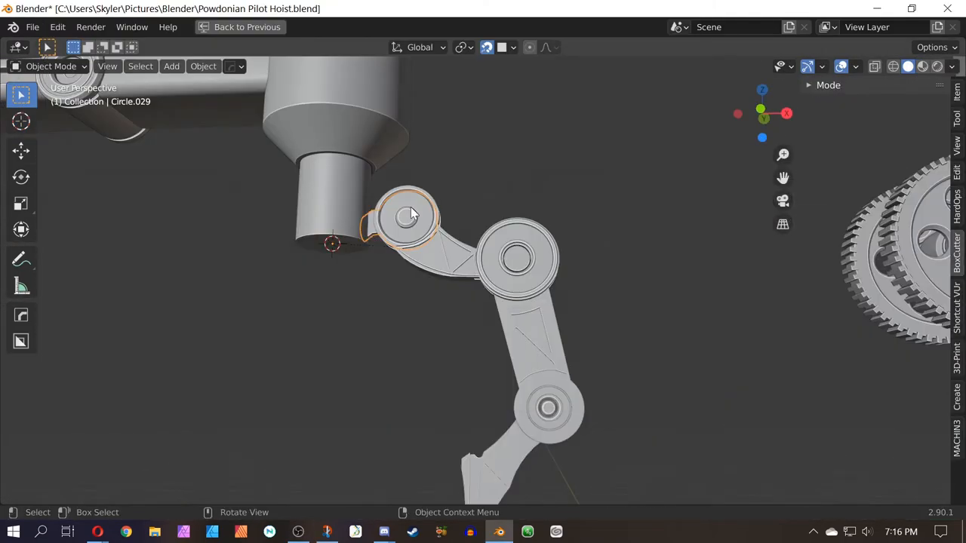
# Radial-array the jointed finger 3 times around the hub's Z axis to form the claw
pyautogui.click(203, 66)
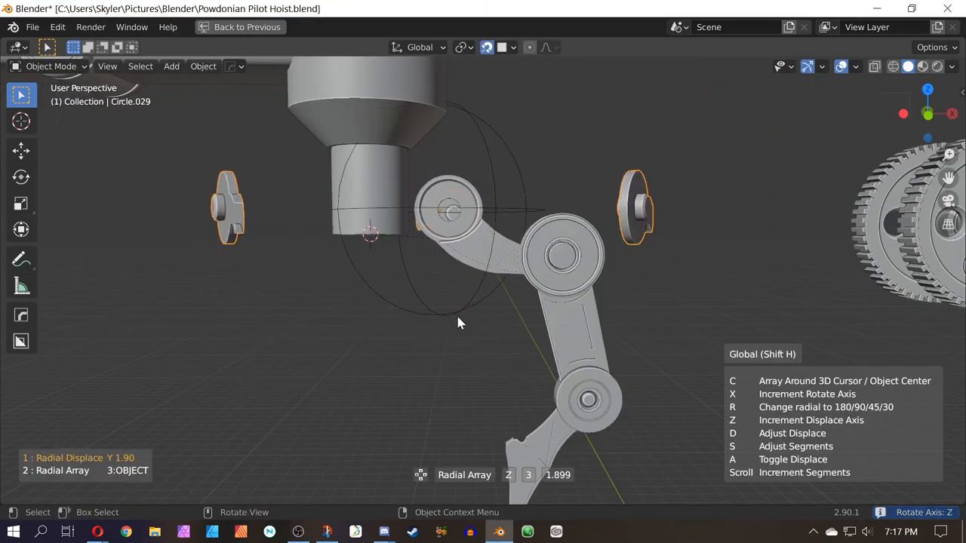
pyautogui.click(203, 65)
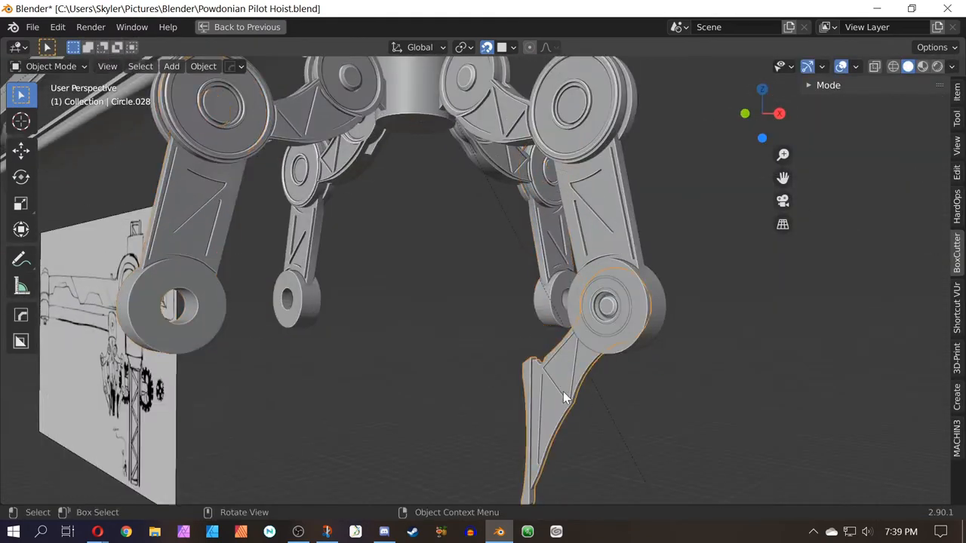
pyautogui.click(203, 66)
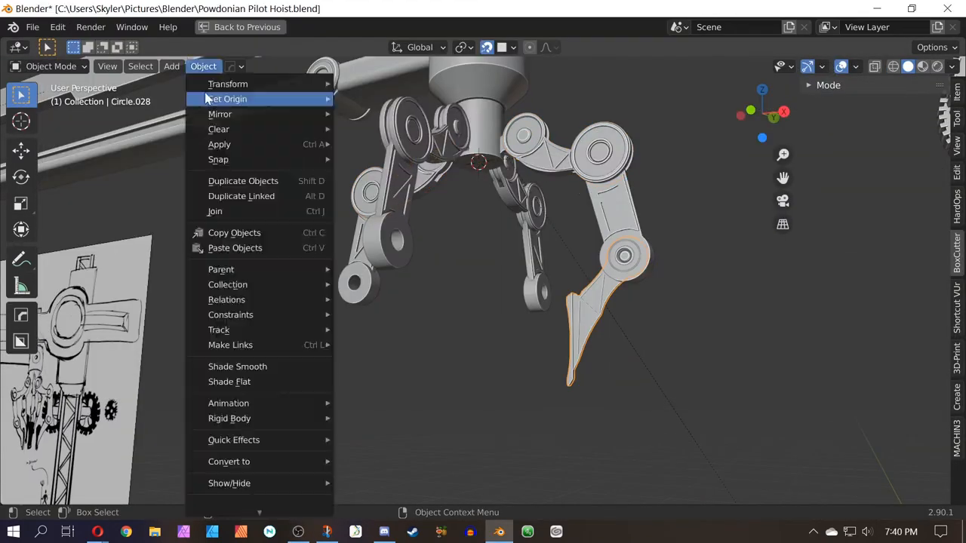